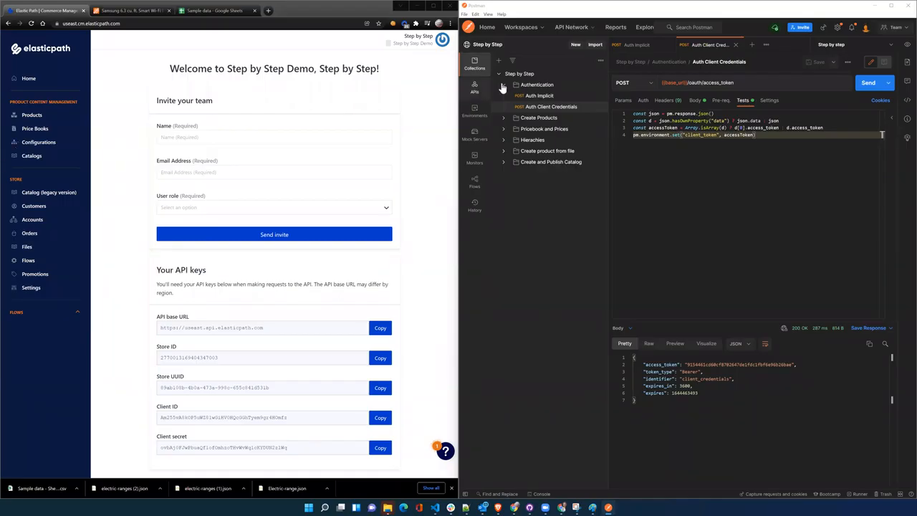
- Collapse the Authentication folder and expand the Create Products folder in the Step by Step collection
{"action": "left_click", "coordinate": [504, 84]}
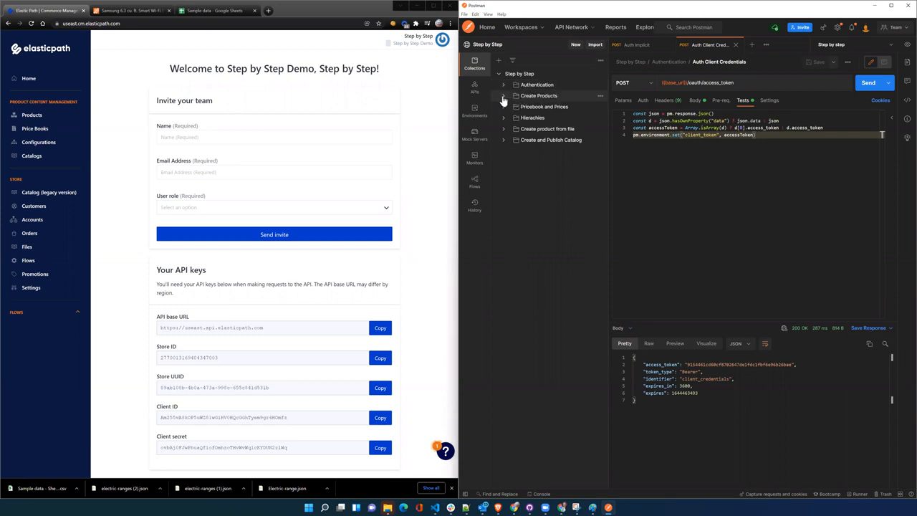
{"action": "left_click", "coordinate": [504, 95]}
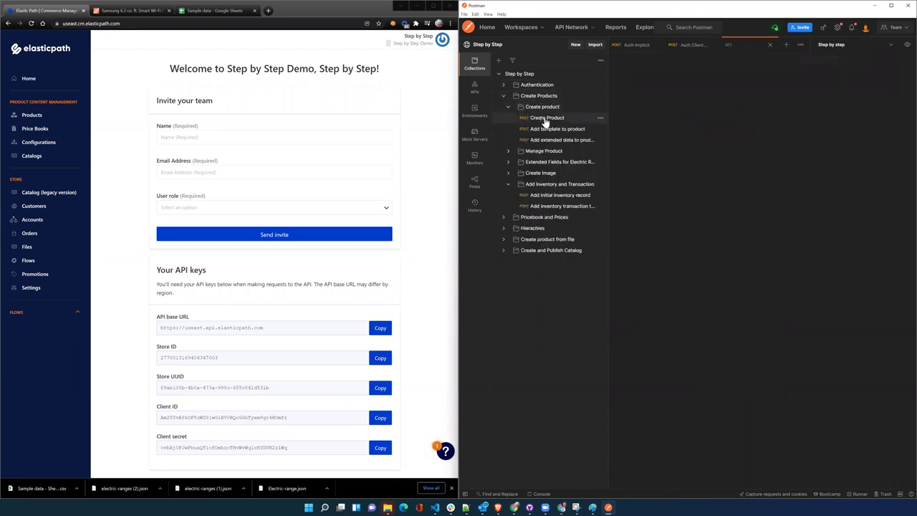
- Open the Create Product POST to /pcm/products and view its electric range JSON body
{"action": "left_click", "coordinate": [546, 118]}
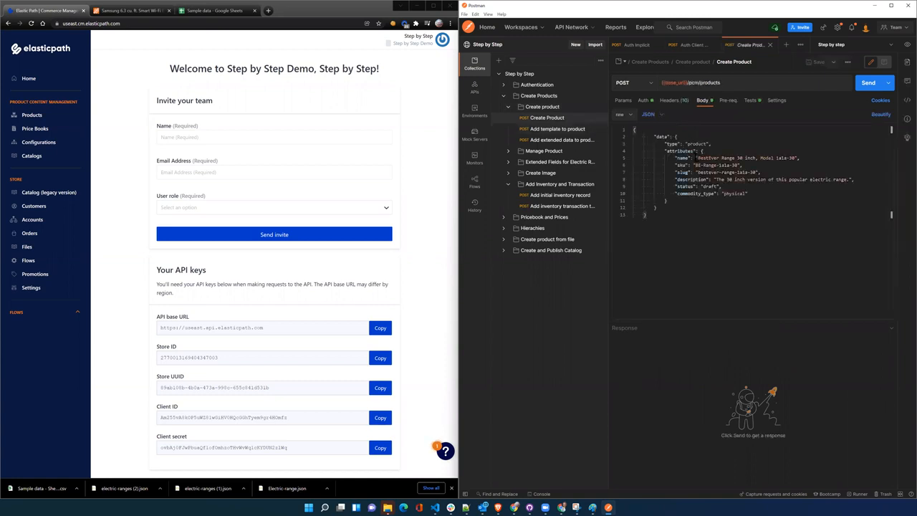
{"action": "left_click_drag", "start_coordinate": [677, 158], "coordinate": [749, 193]}
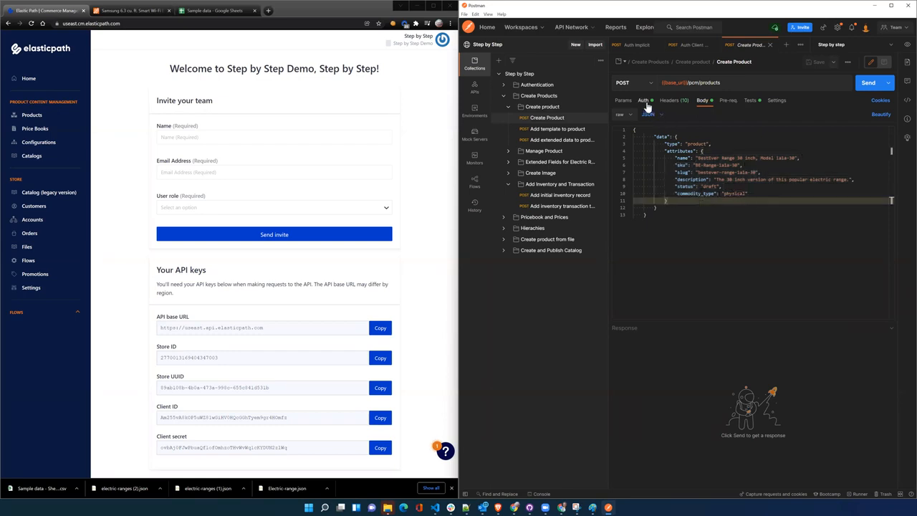
{"action": "left_click", "coordinate": [642, 101]}
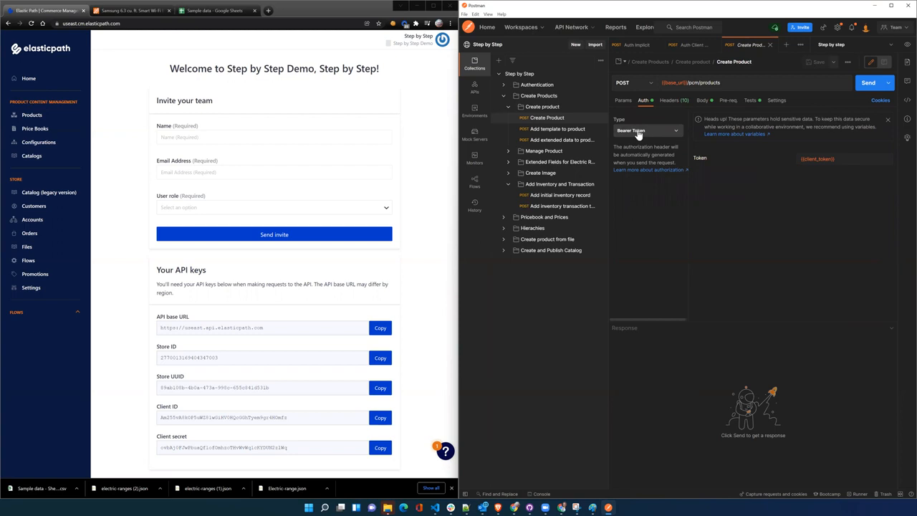
{"action": "left_click", "coordinate": [647, 130]}
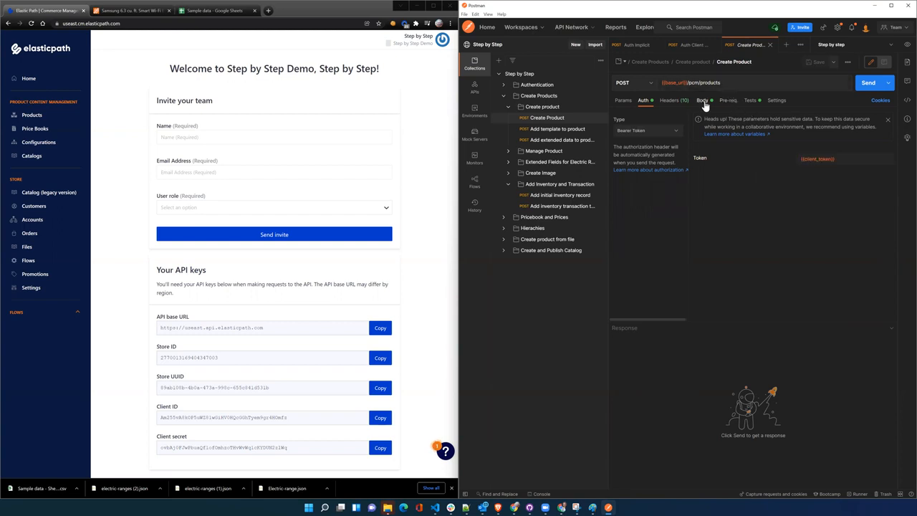
{"action": "left_click", "coordinate": [751, 100]}
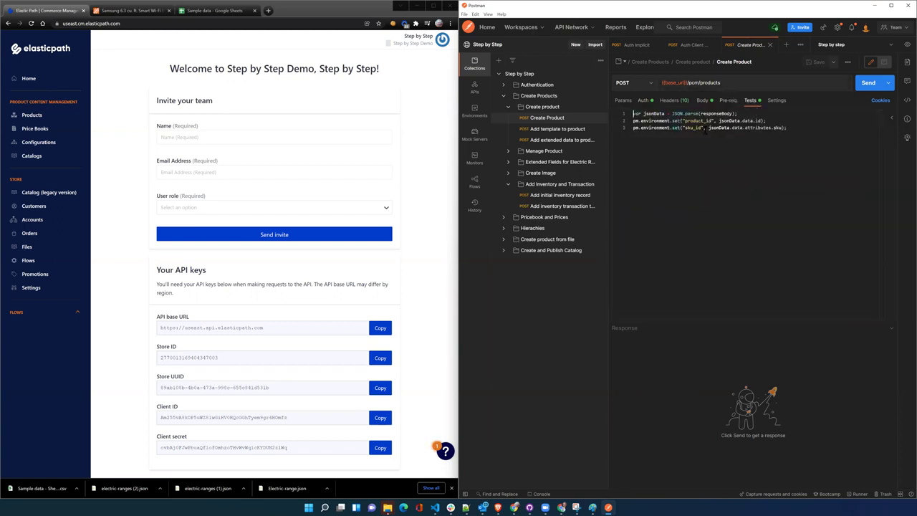
{"action": "double_click", "coordinate": [701, 121]}
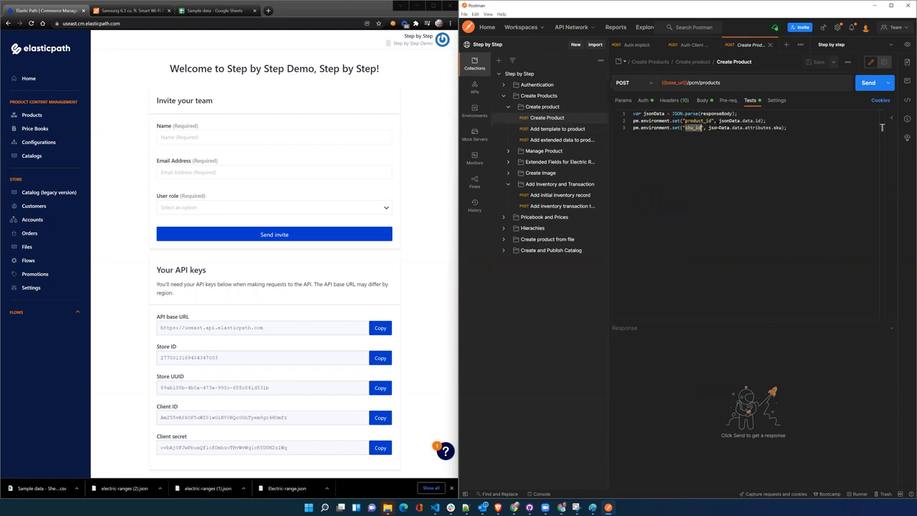
{"action": "left_click", "coordinate": [703, 100]}
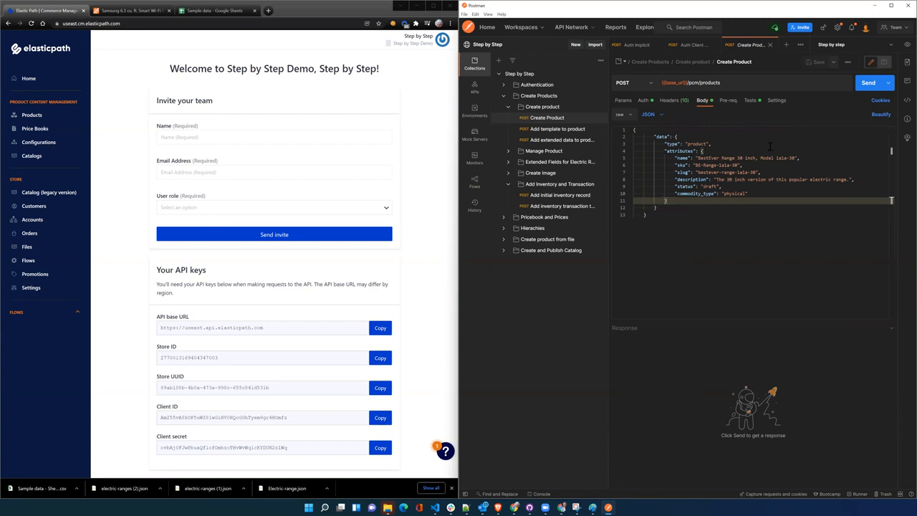
- Send Create Product, review the 201 Created response, then expand Manage Product
{"action": "left_click", "coordinate": [870, 82]}
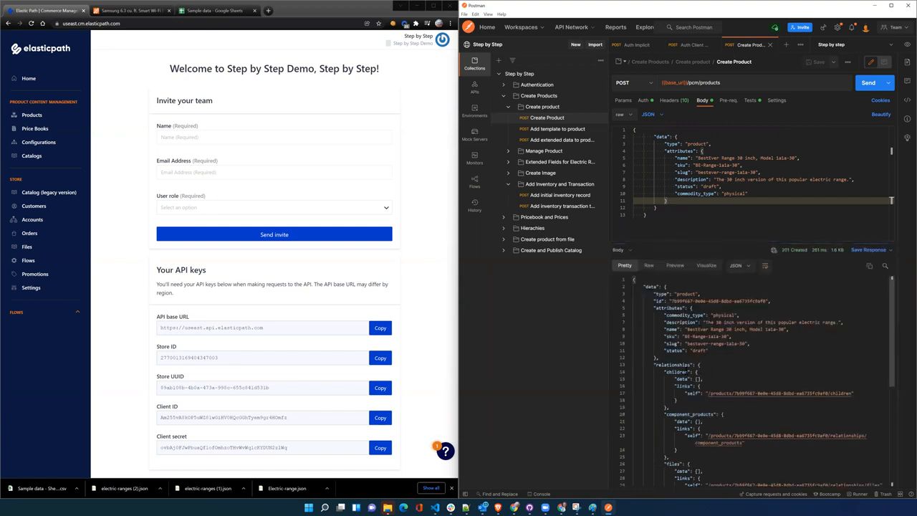
{"action": "scroll", "scroll_direction": "down", "scroll_amount": 3}
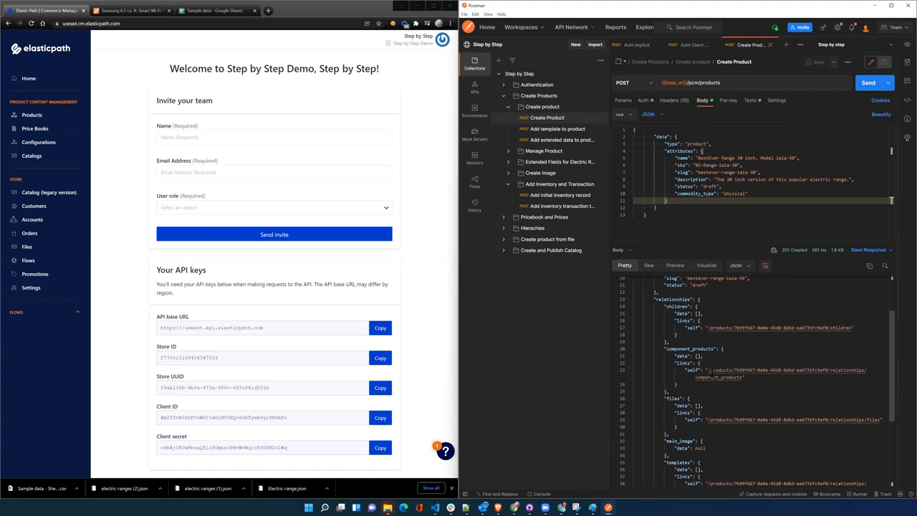
{"action": "scroll", "scroll_direction": "down", "scroll_amount": 3}
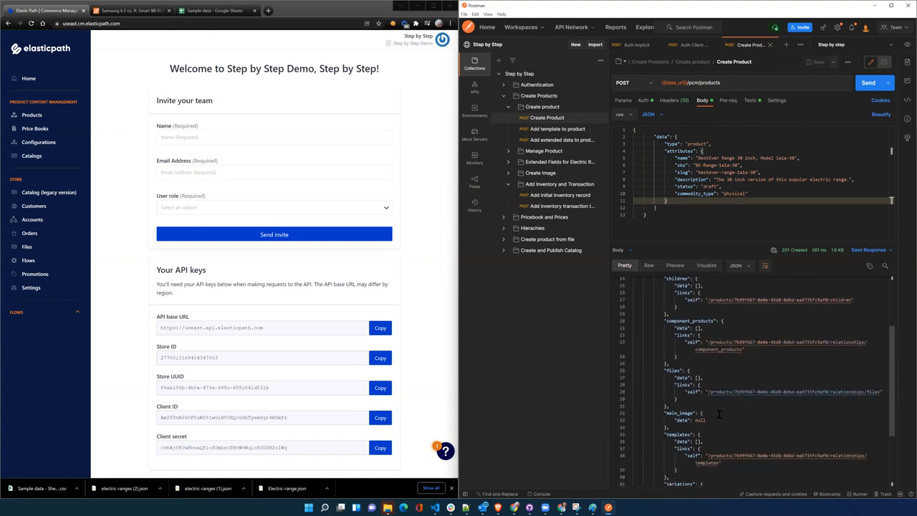
{"action": "scroll", "scroll_direction": "down", "scroll_amount": 3}
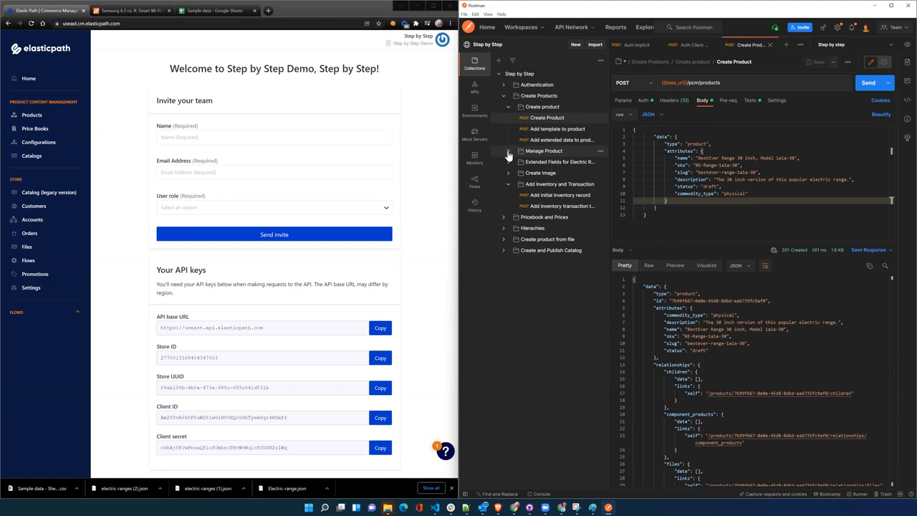
{"action": "left_click", "coordinate": [545, 151]}
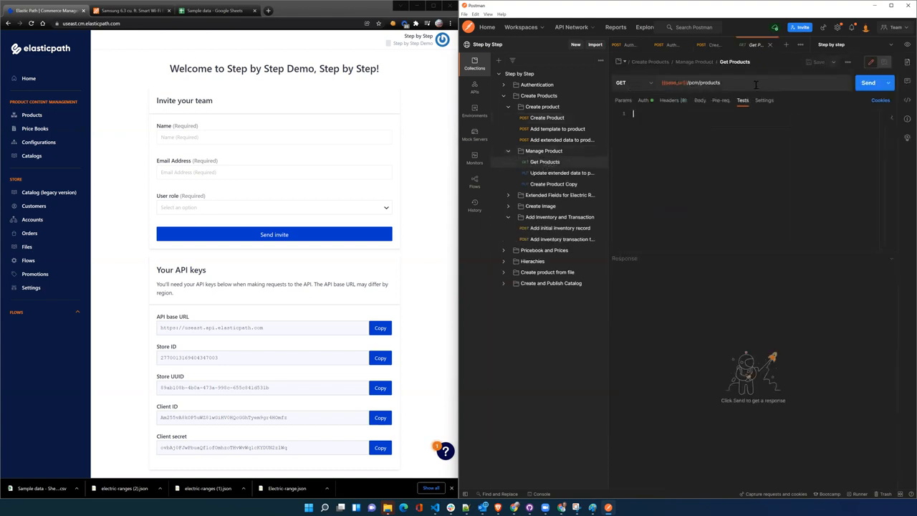
- Send Get Products for a 200 OK list, then set its token to {{implicit_token}}
{"action": "double_click", "coordinate": [706, 82]}
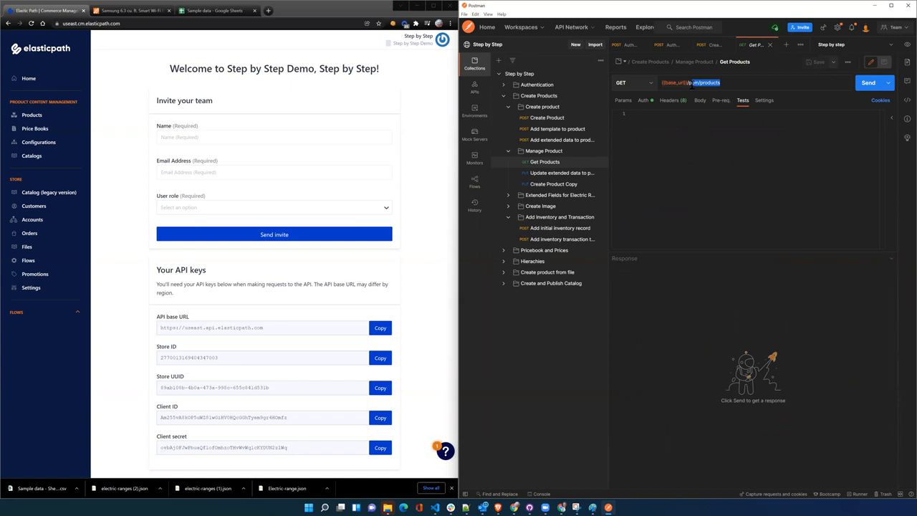
{"action": "left_click", "coordinate": [868, 83]}
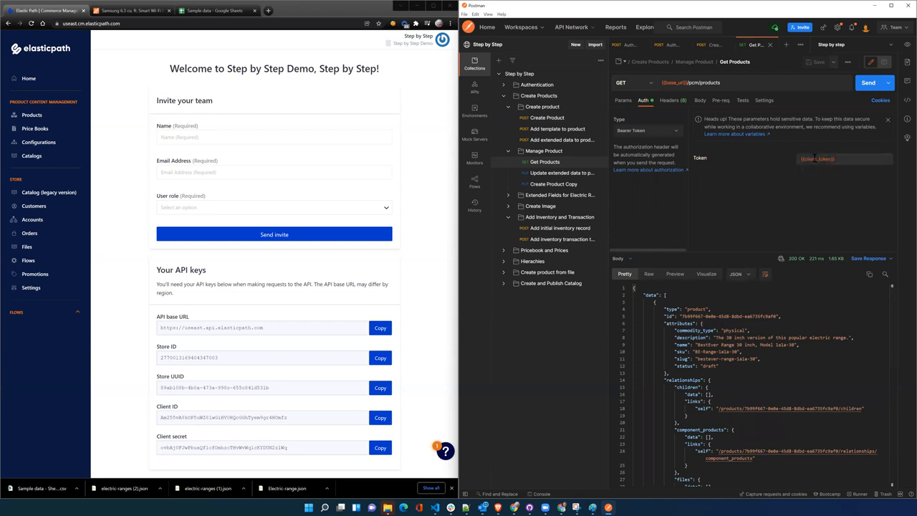
{"action": "left_click", "coordinate": [817, 159]}
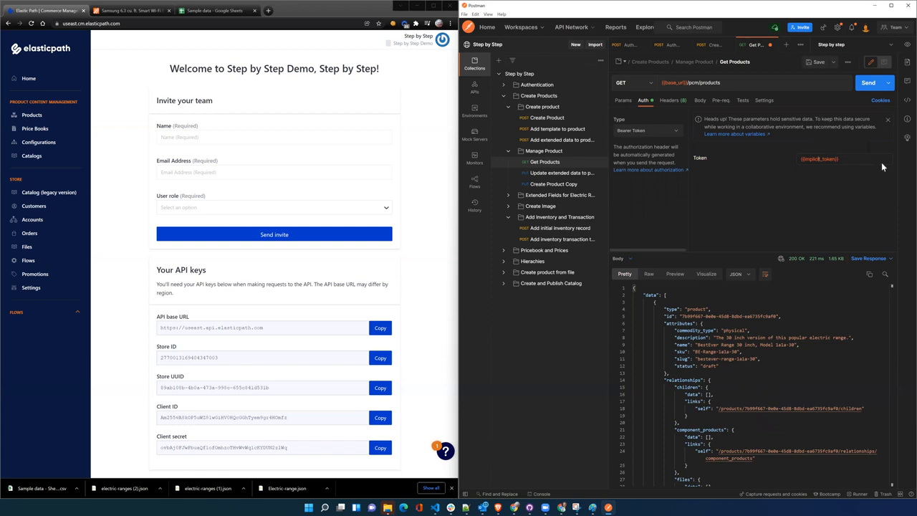
- Resend Get Products with the implicit token, returning 403 Forbidden for insufficient grant permissions
{"action": "left_click", "coordinate": [887, 83]}
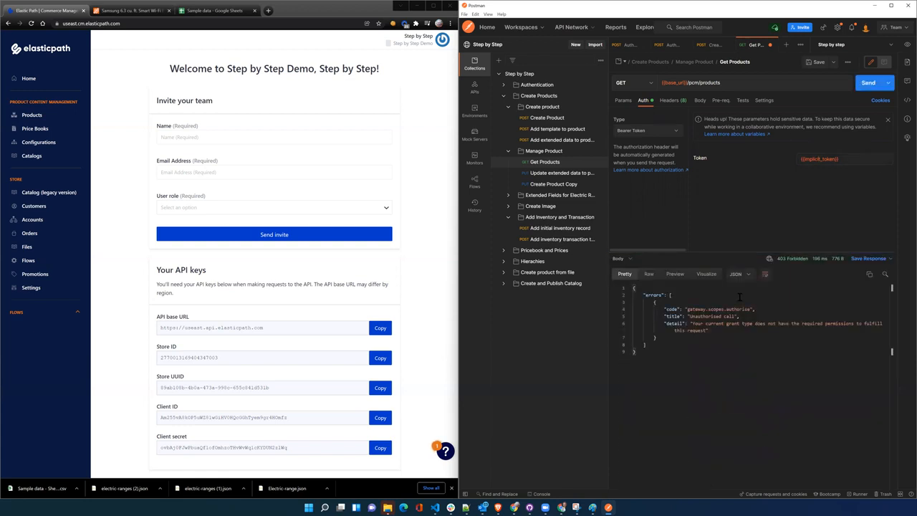
{"action": "mouse_move", "coordinate": [765, 248]}
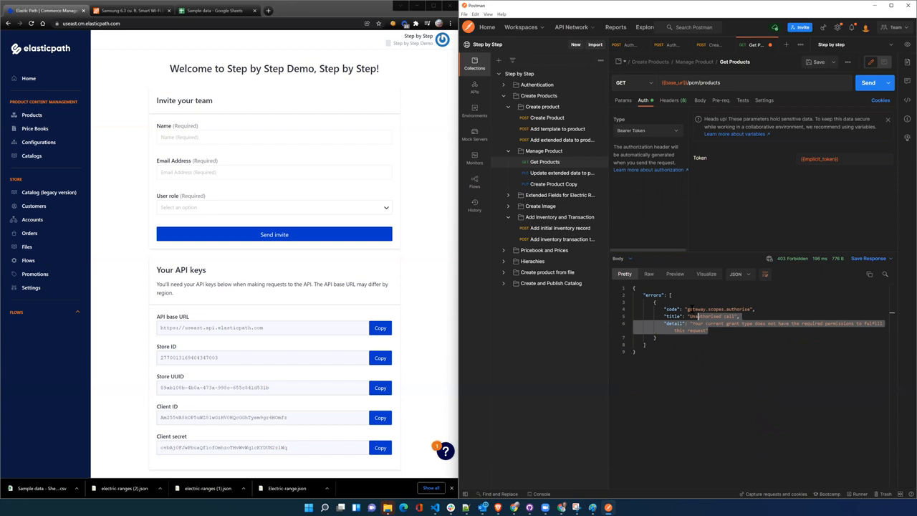
{"action": "mouse_move", "coordinate": [514, 305]}
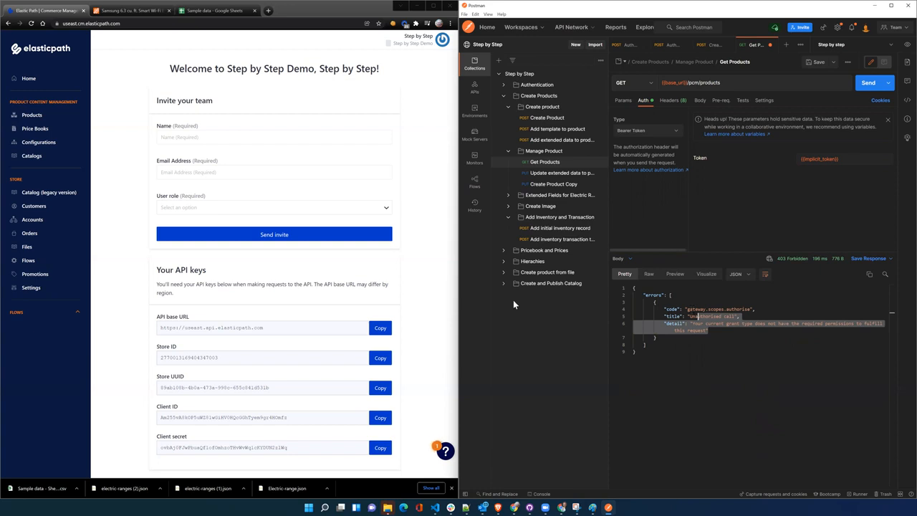
{"action": "mouse_move", "coordinate": [48, 194]}
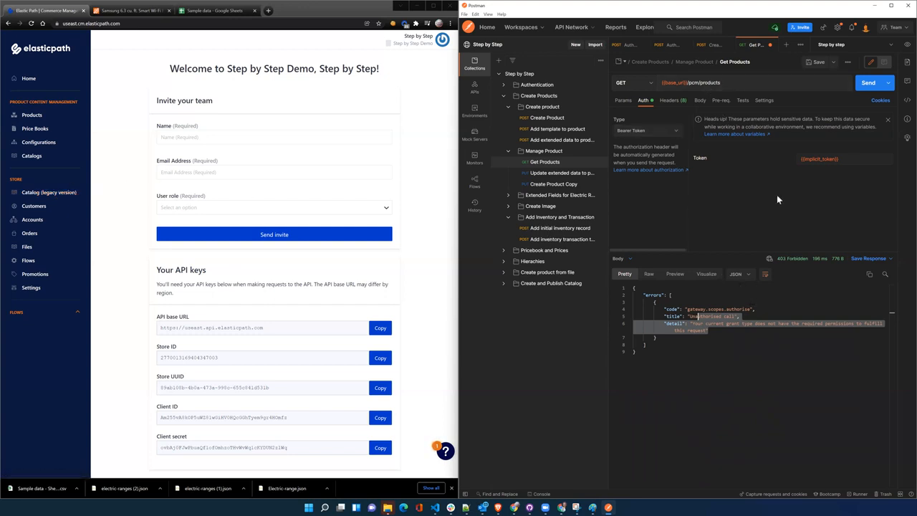
{"action": "mouse_move", "coordinate": [821, 173]}
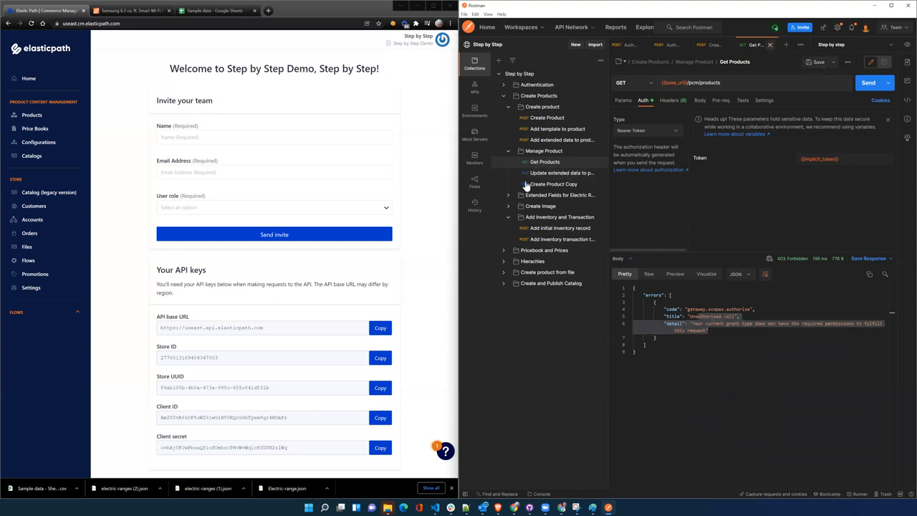
- Open Update extended data's Create Product Copy PUT to /pcm/products/{{product_id}}
{"action": "left_click", "coordinate": [560, 173]}
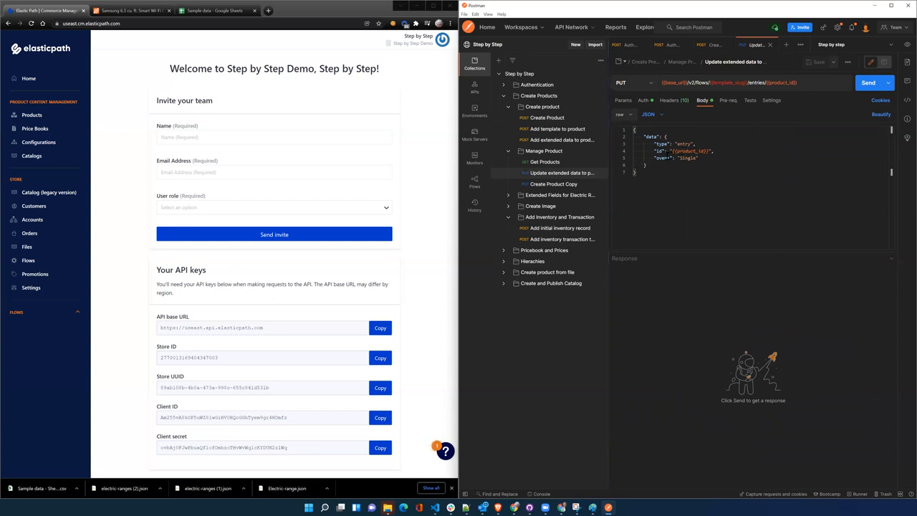
{"action": "left_click", "coordinate": [551, 185]}
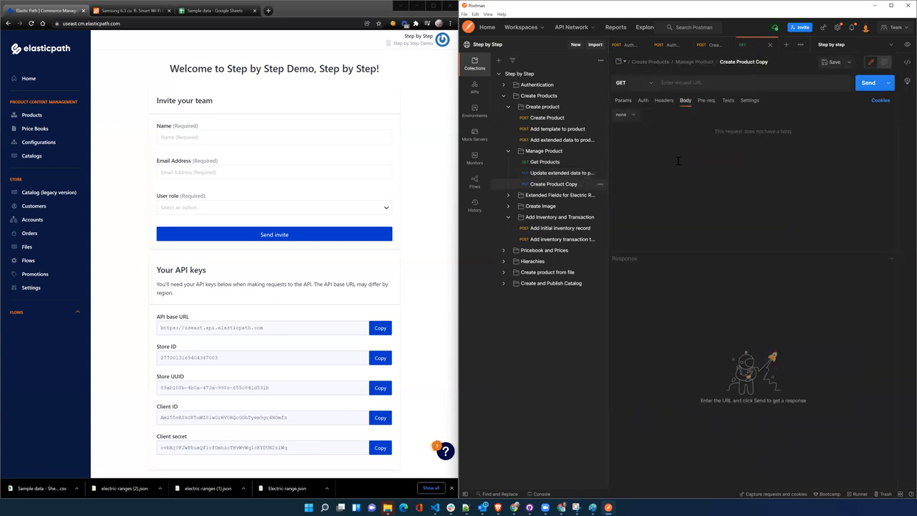
{"action": "left_click", "coordinate": [552, 184]}
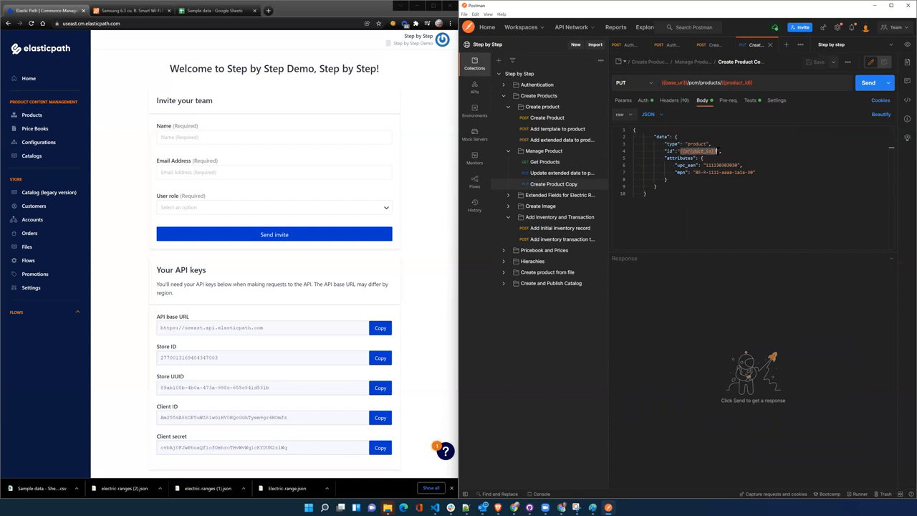
{"action": "mouse_move", "coordinate": [742, 83]}
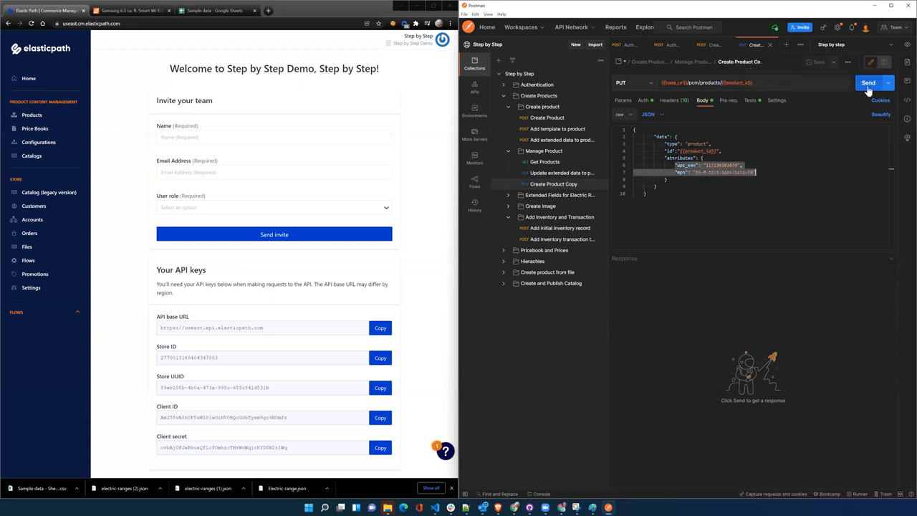
- Send the Create Product Copy PUT, returning 200 OK with upc_ean and mpn attributes
{"action": "left_click", "coordinate": [869, 83]}
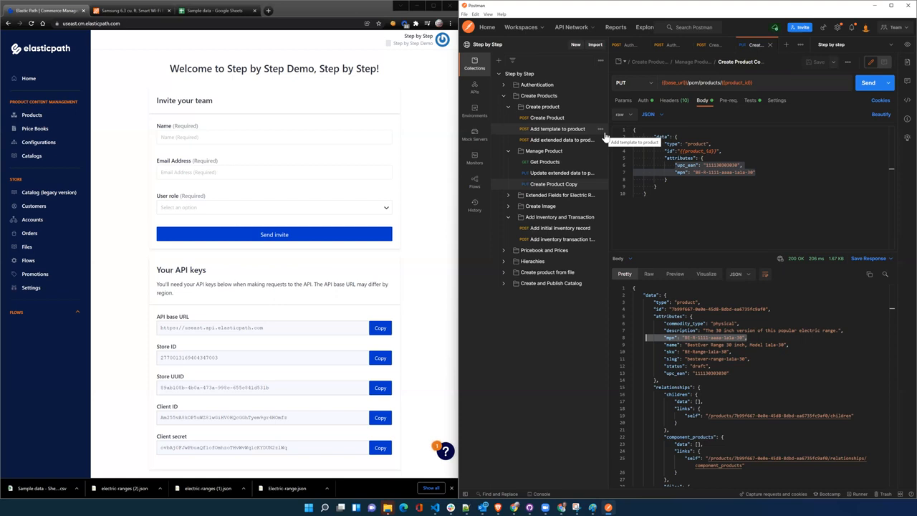
{"action": "mouse_move", "coordinate": [587, 151]}
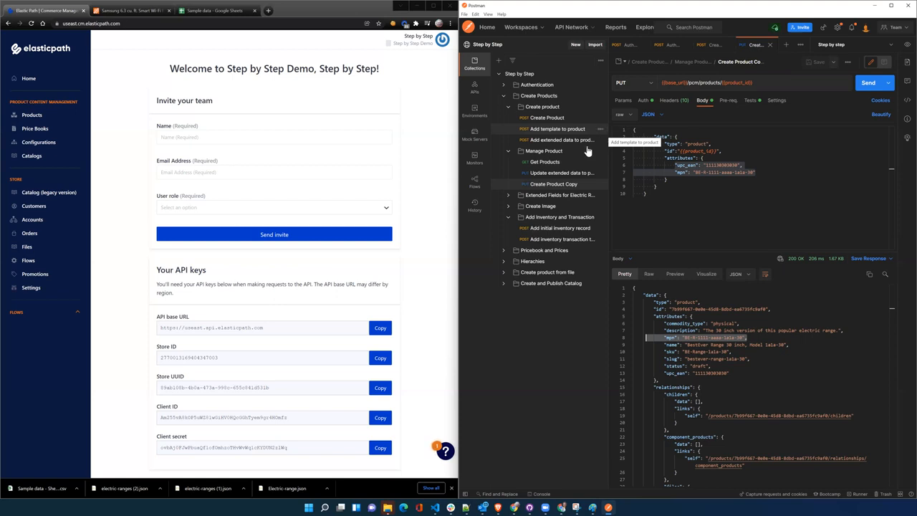